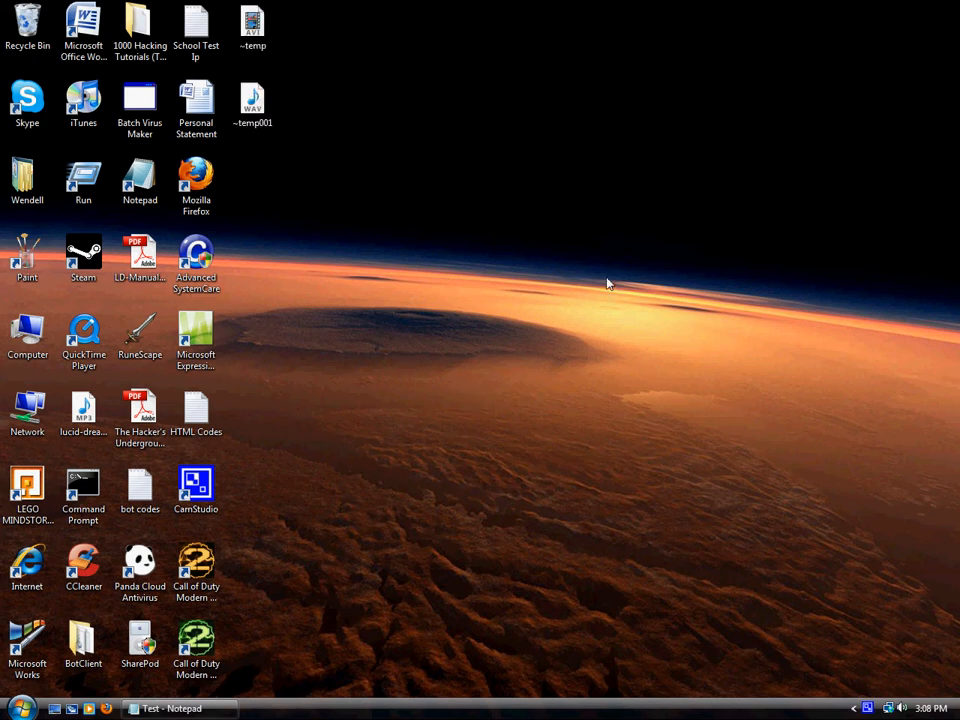
mouse_move(538, 241)
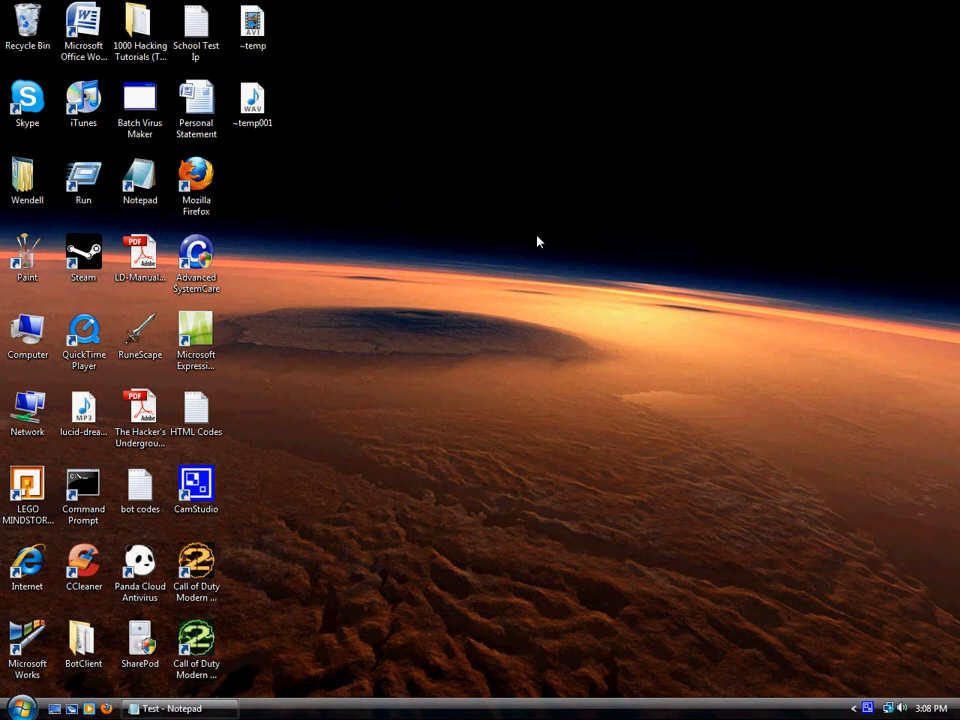
mouse_move(536, 221)
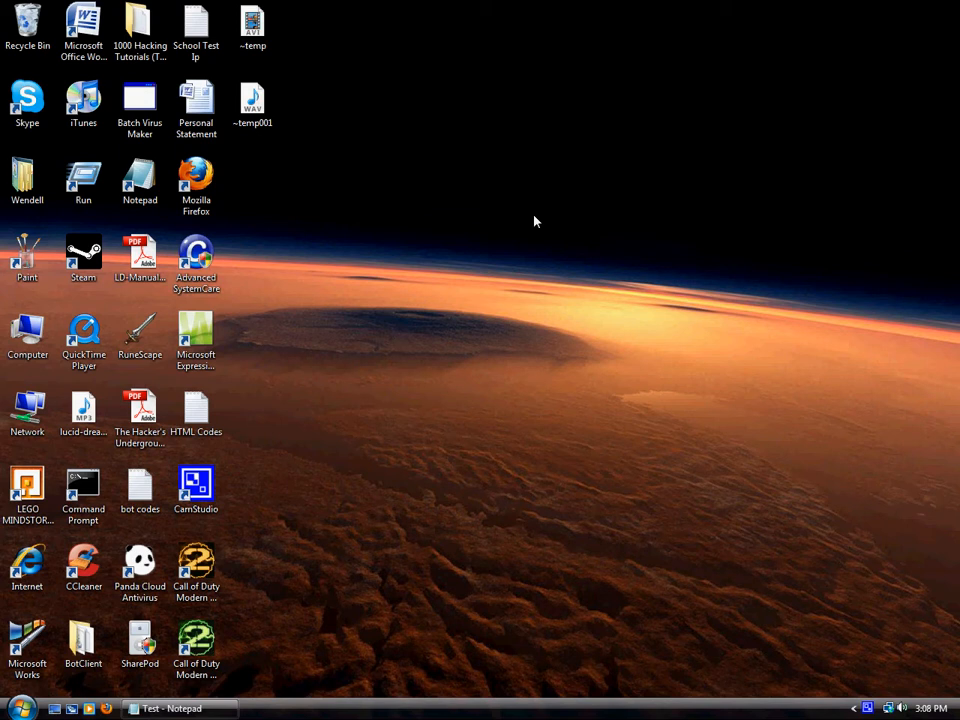
mouse_move(485, 228)
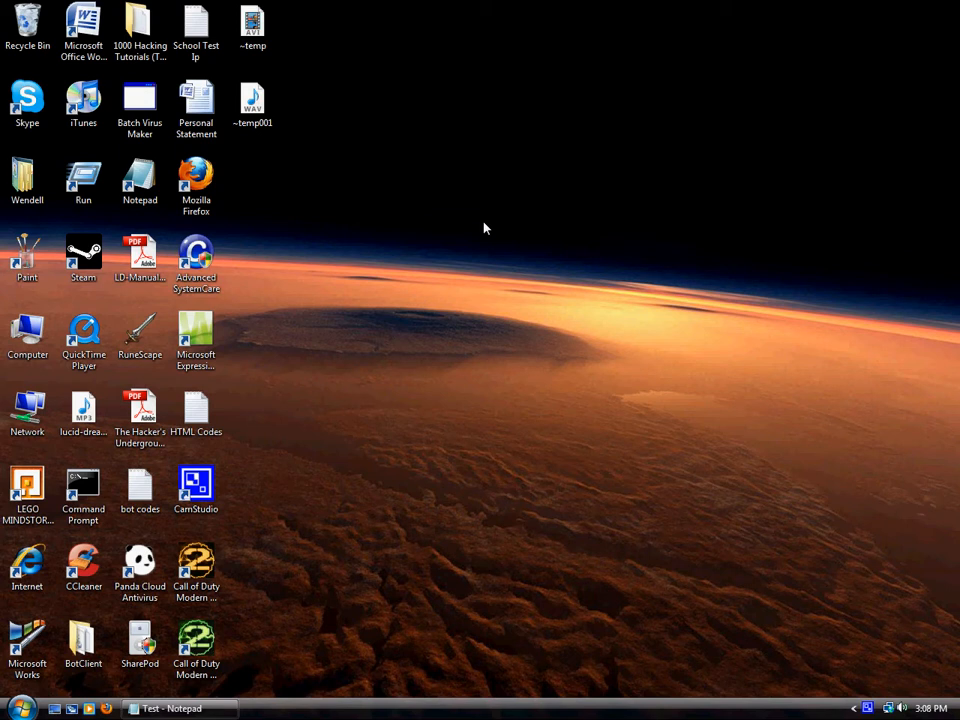
Launch Notepad from its desktop shortcut to write the looping script
click(140, 180)
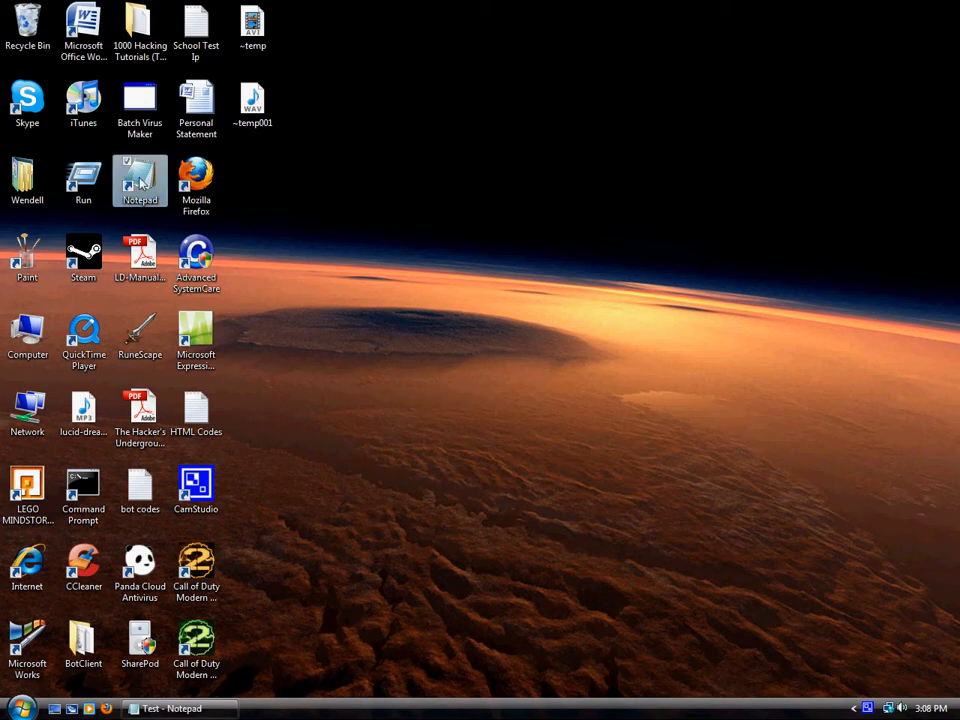
double_click(140, 180)
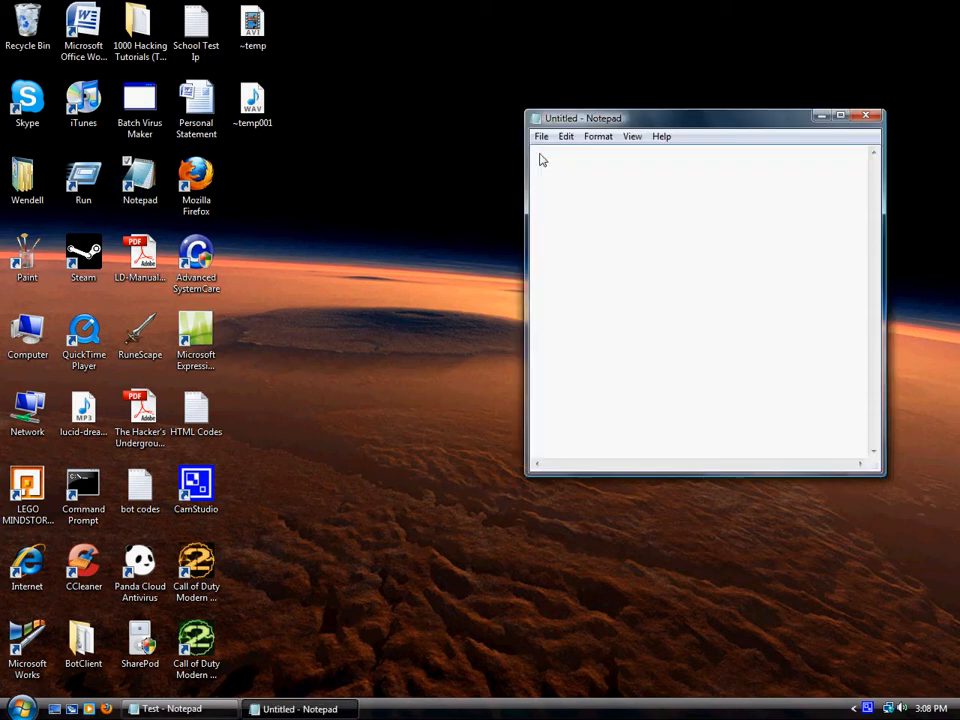
mouse_move(669, 185)
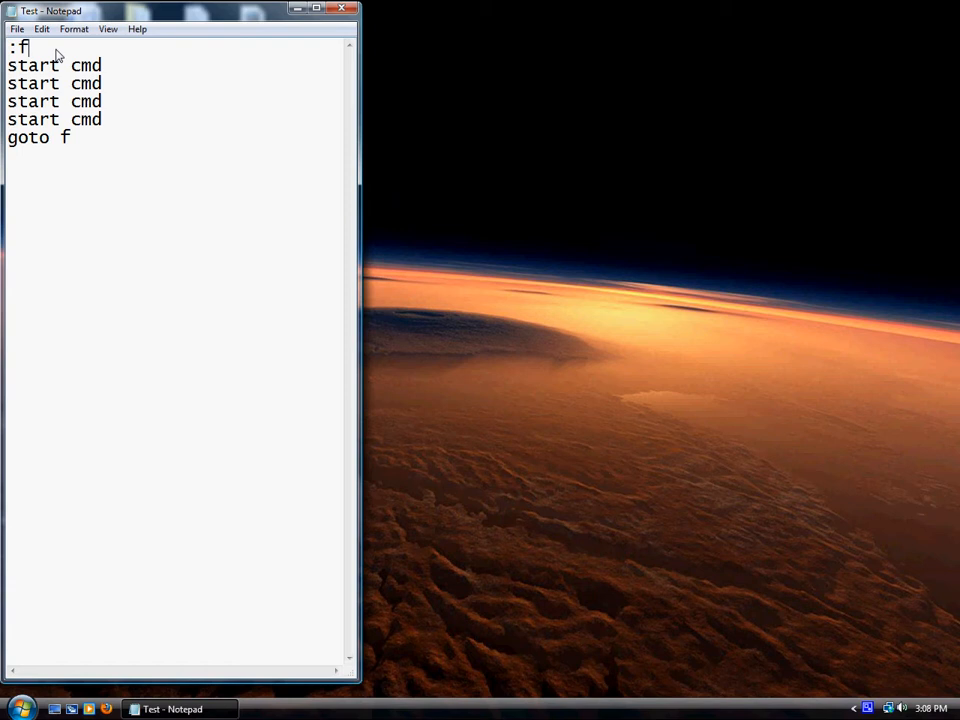
mouse_move(50, 52)
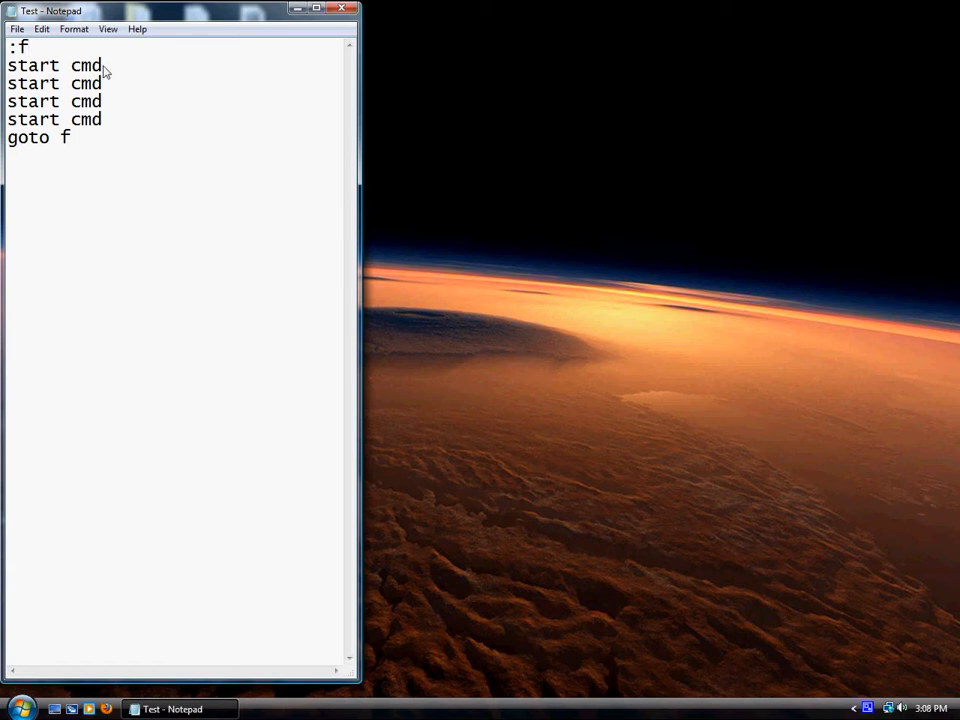
mouse_move(200, 325)
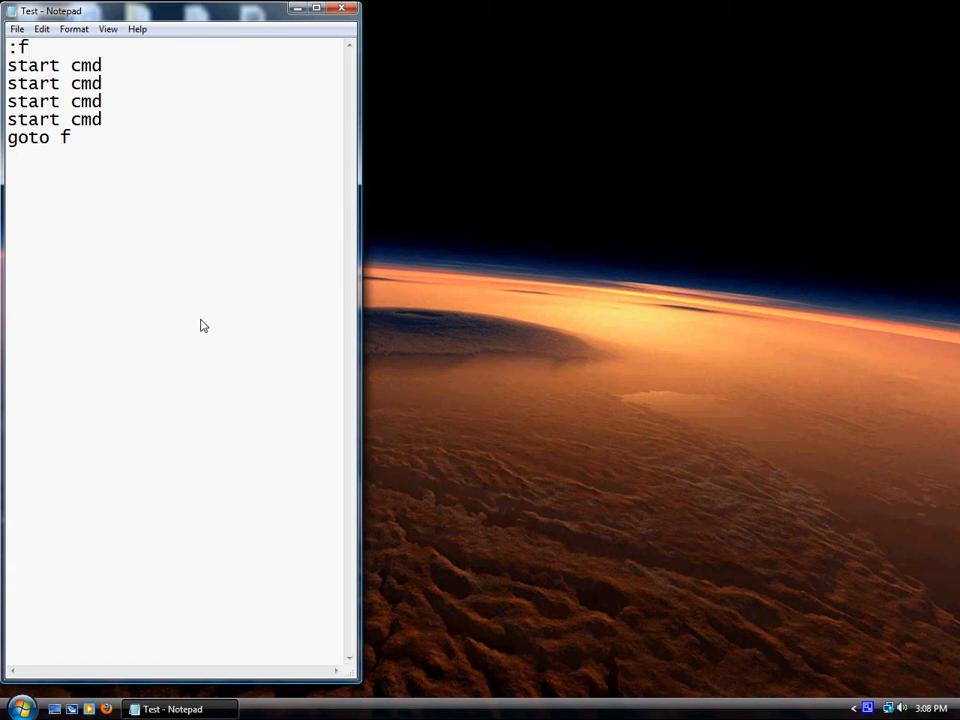
mouse_move(93, 62)
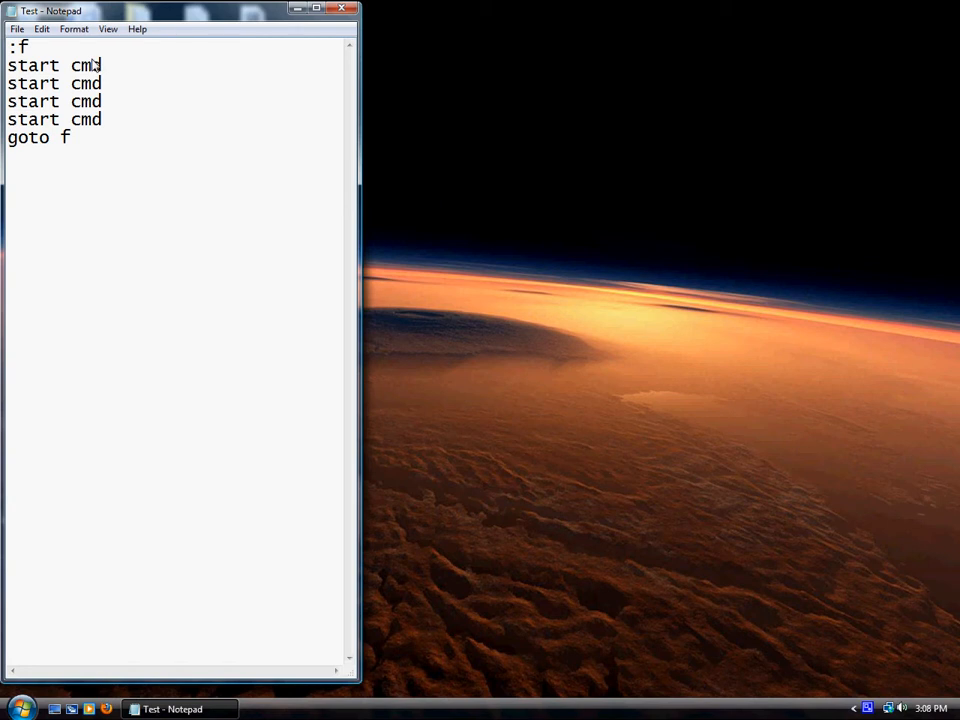
mouse_move(108, 122)
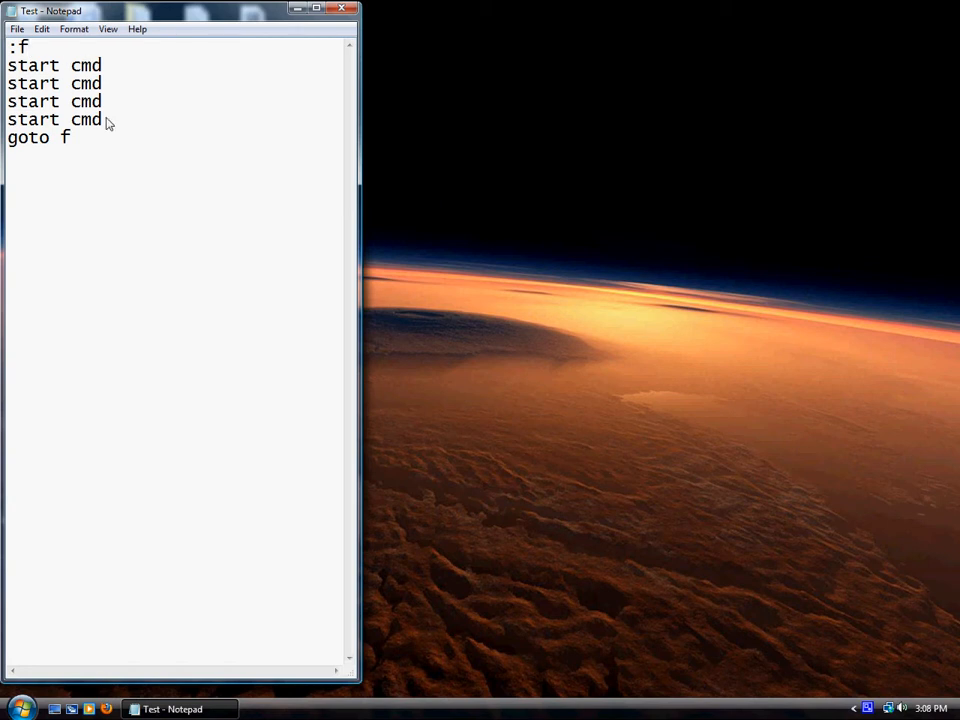
mouse_move(48, 140)
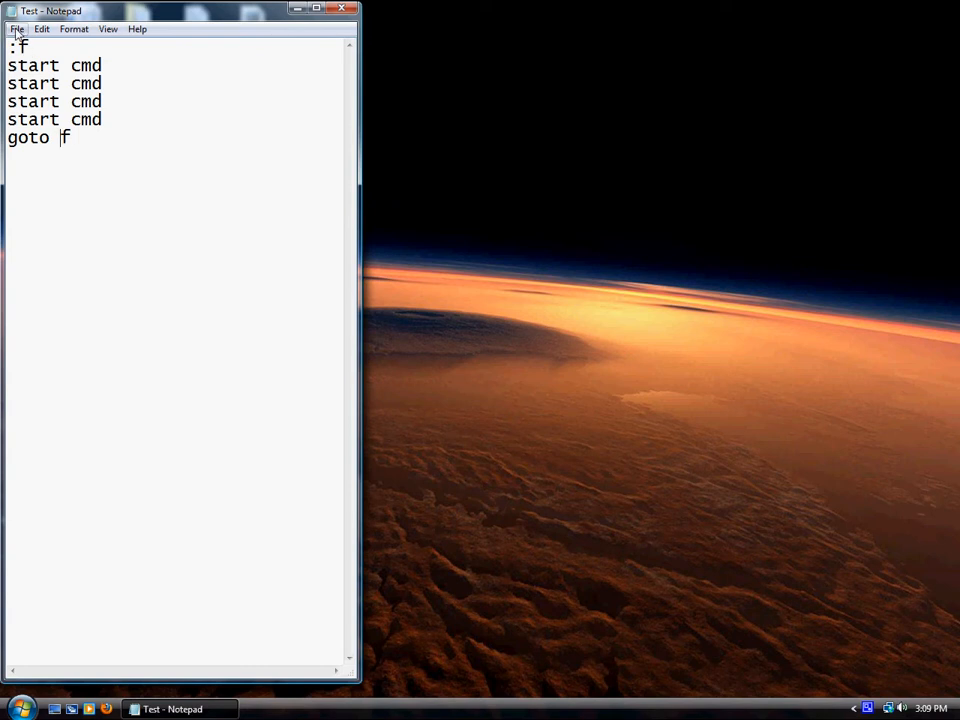
Save the script as Test.bat on the desktop, replacing the existing file
click(16, 28)
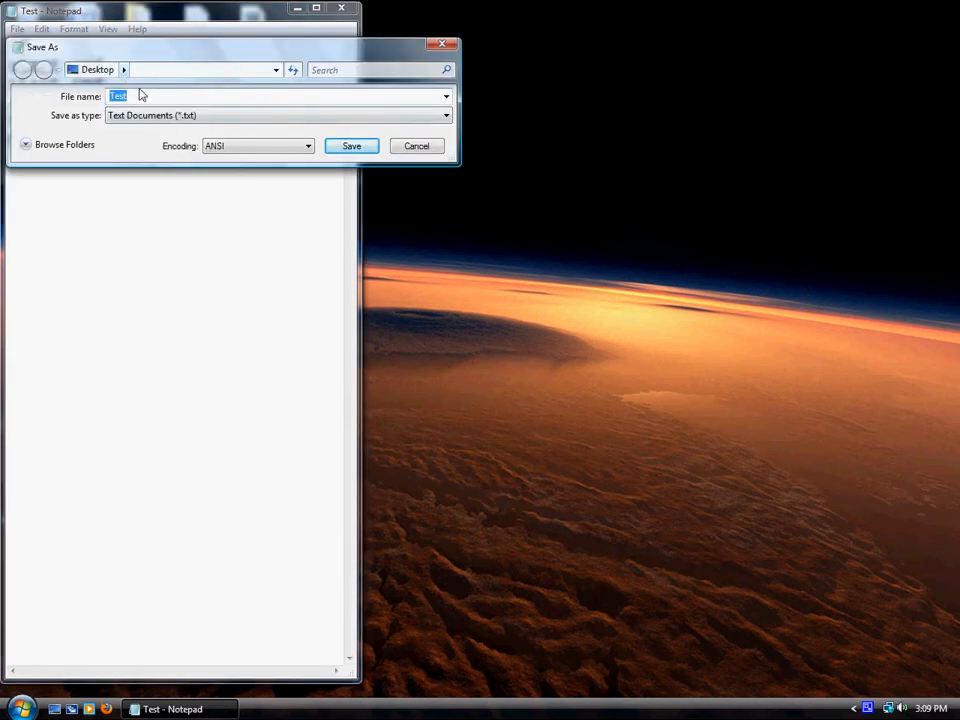
click(140, 96)
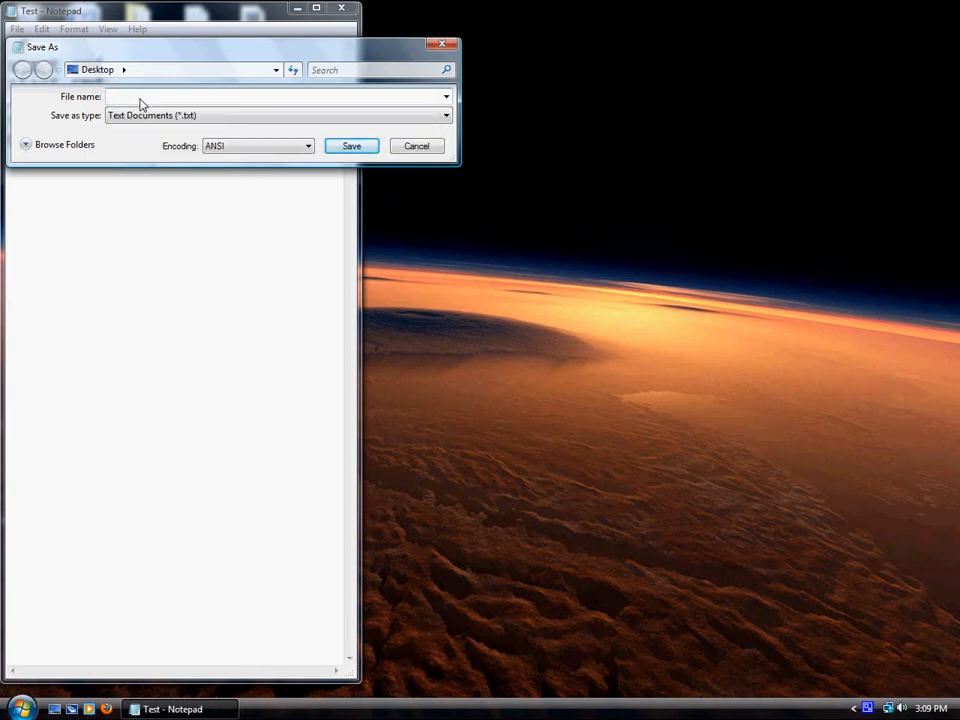
text(Test.bat)
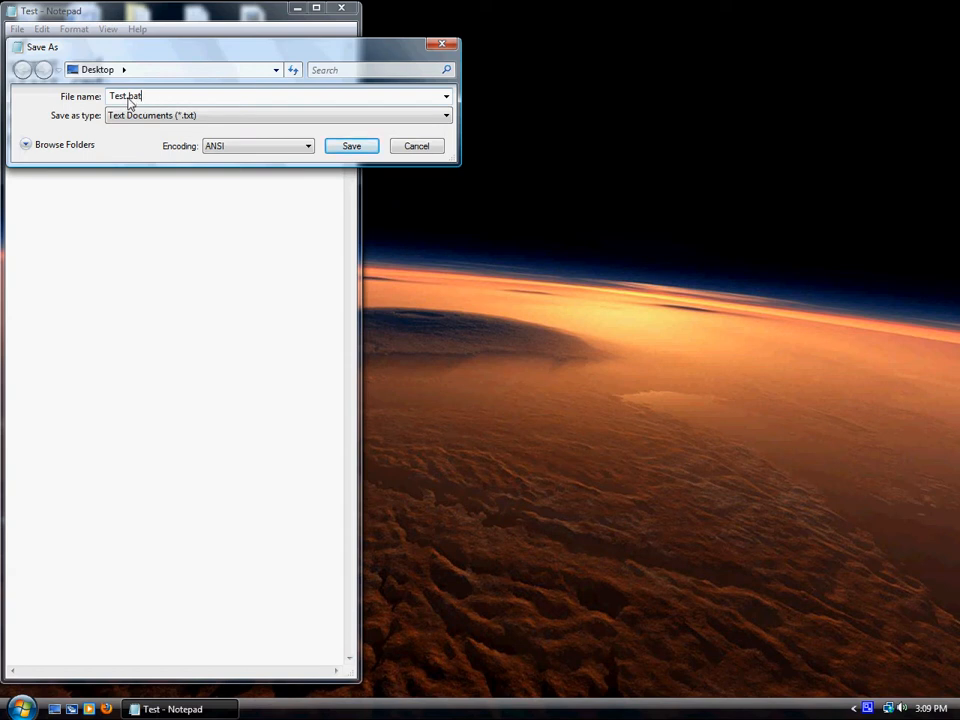
mouse_move(208, 105)
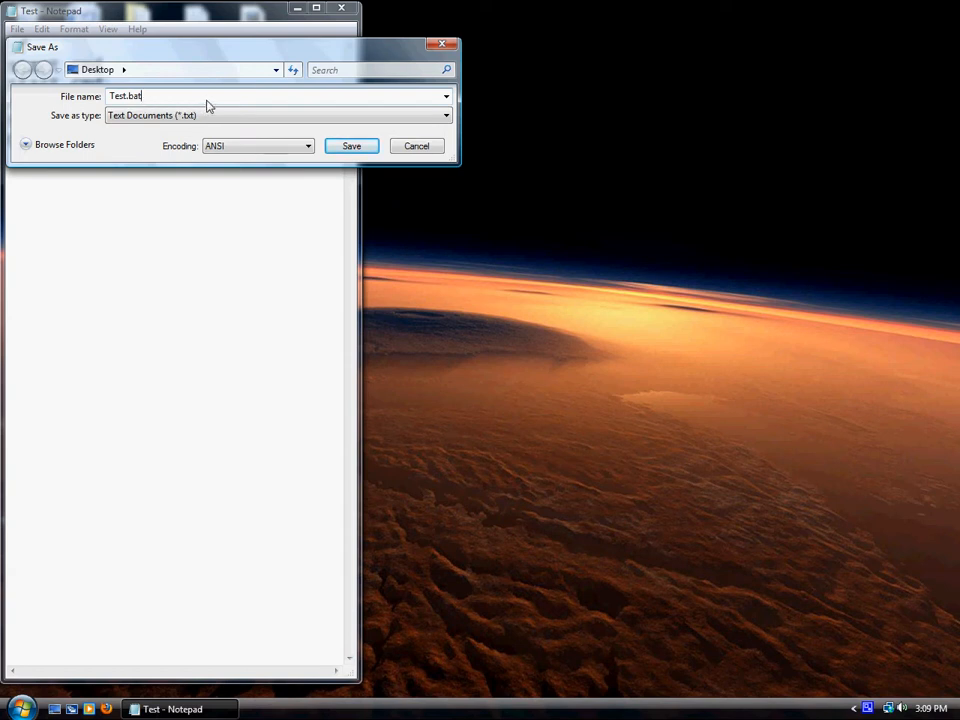
click(351, 145)
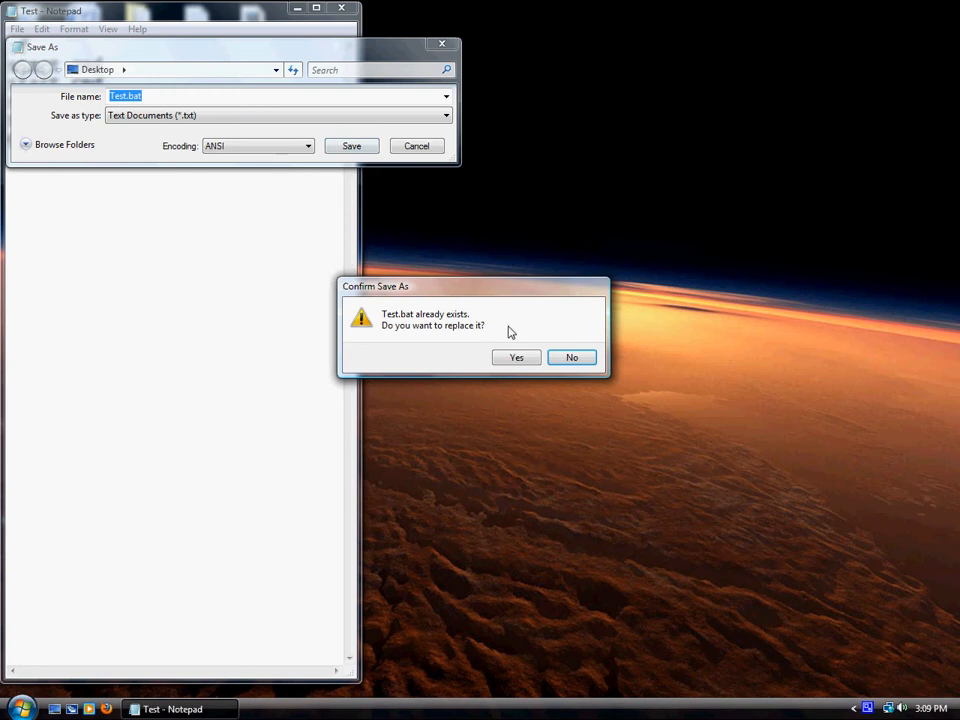
click(516, 357)
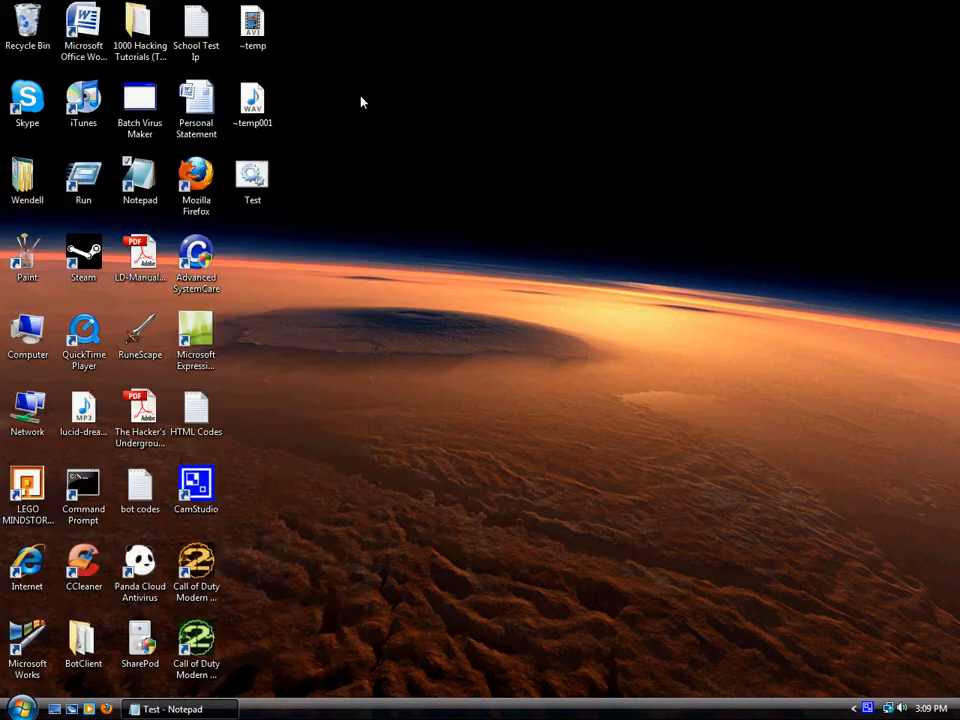
Drag the Test batch icon out to the open middle-right of the desktop
drag(252, 175, 590, 410)
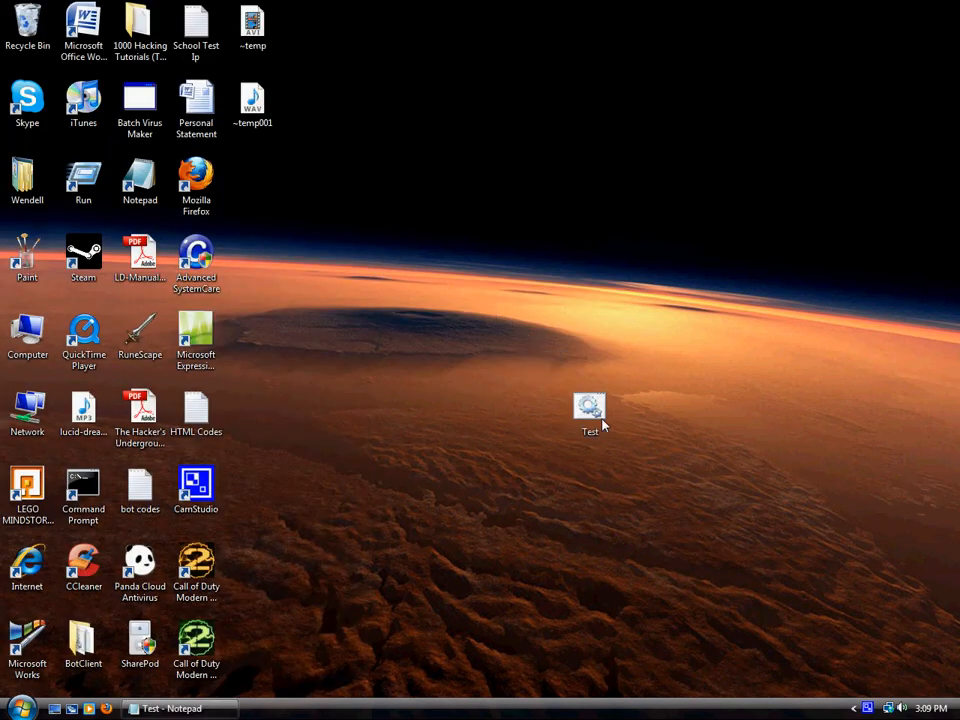
drag(590, 410, 646, 410)
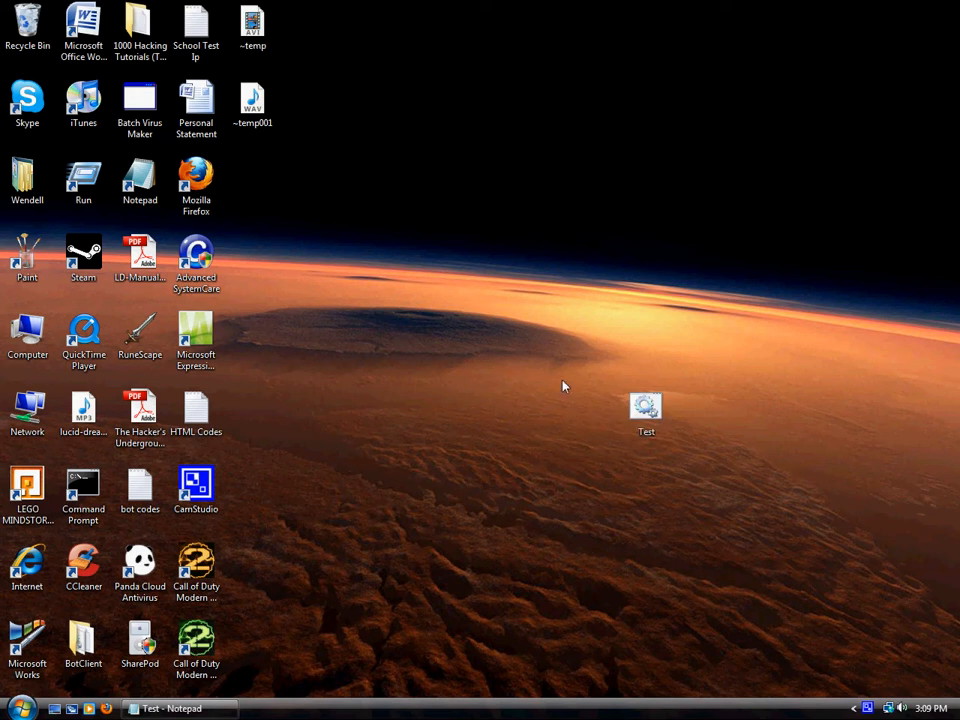
mouse_move(365, 222)
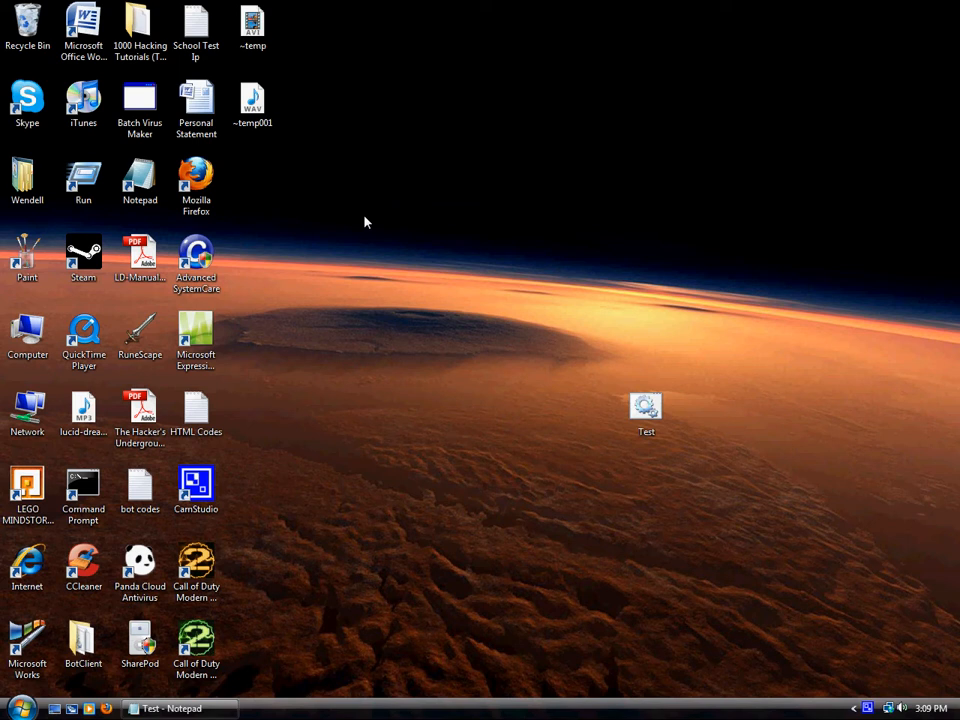
mouse_move(268, 189)
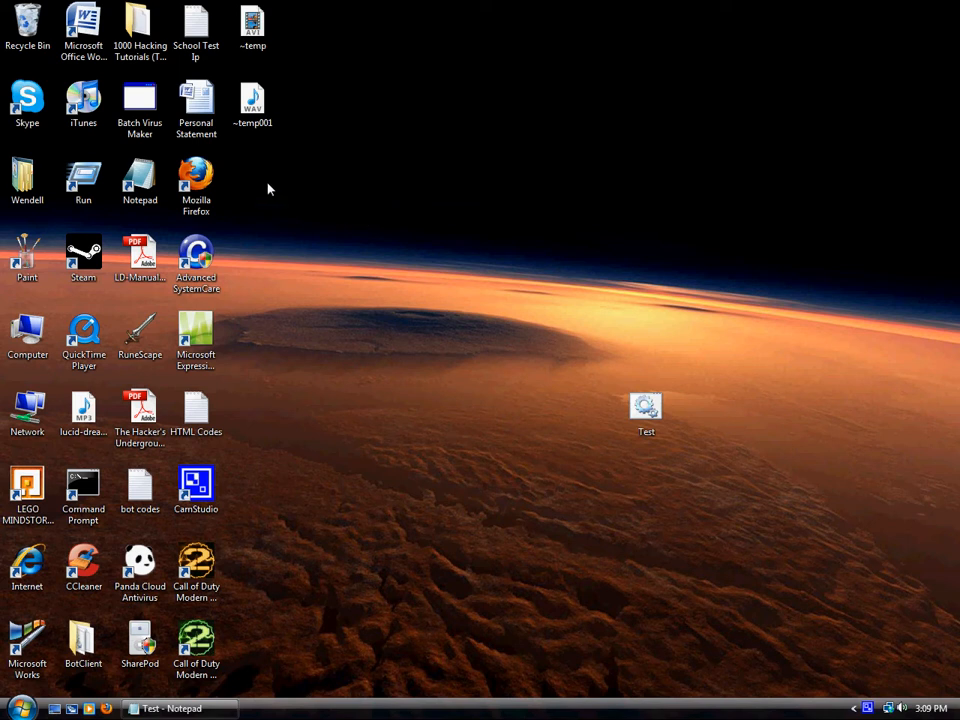
mouse_move(646, 410)
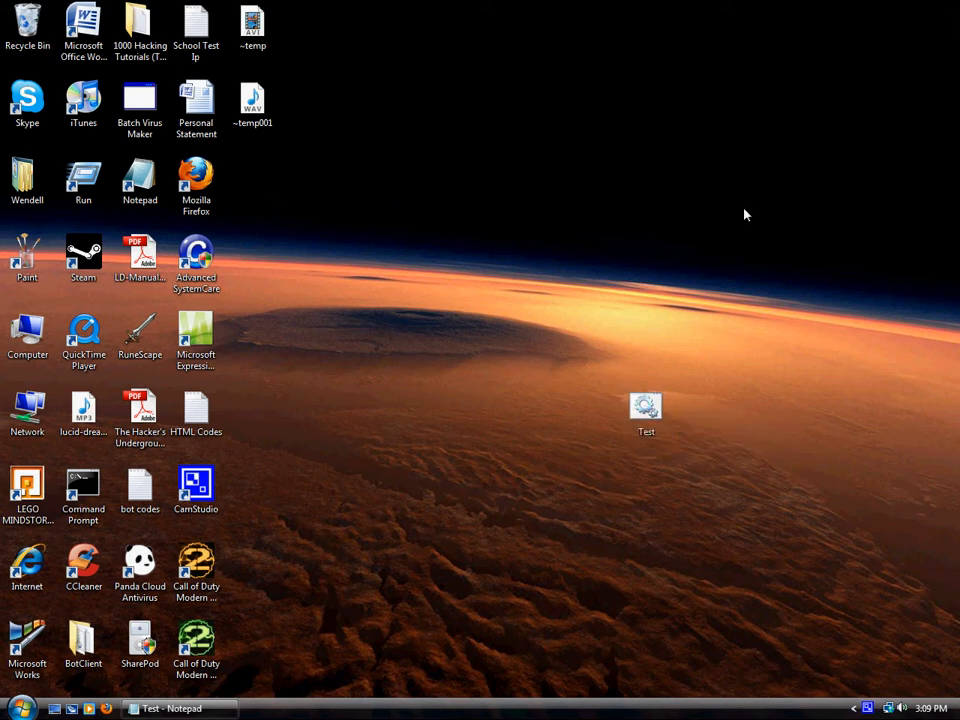
mouse_move(593, 316)
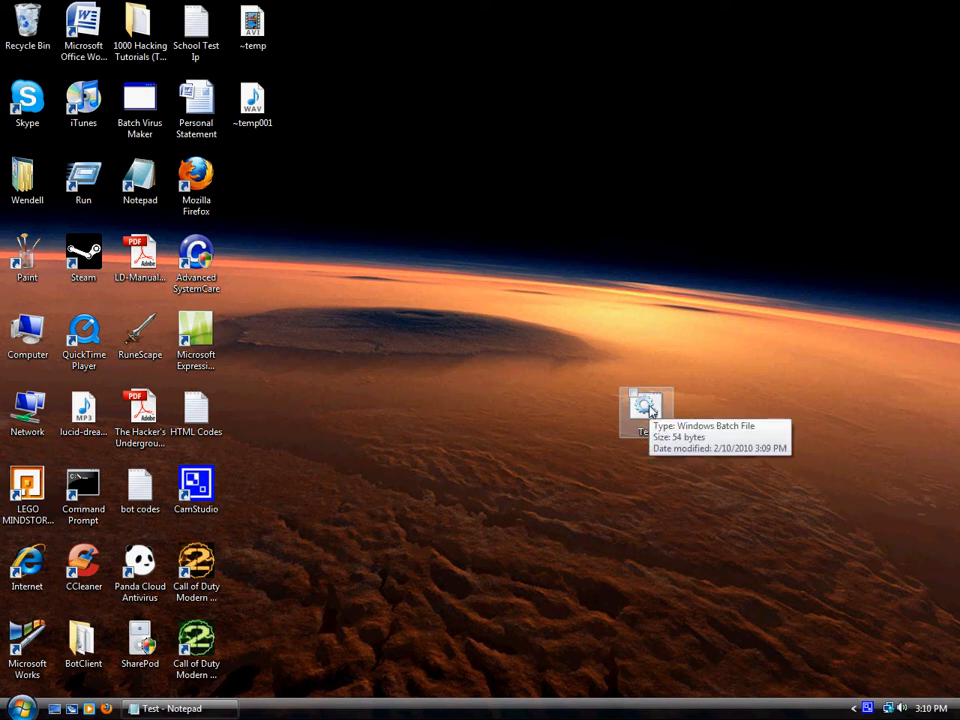
mouse_move(733, 387)
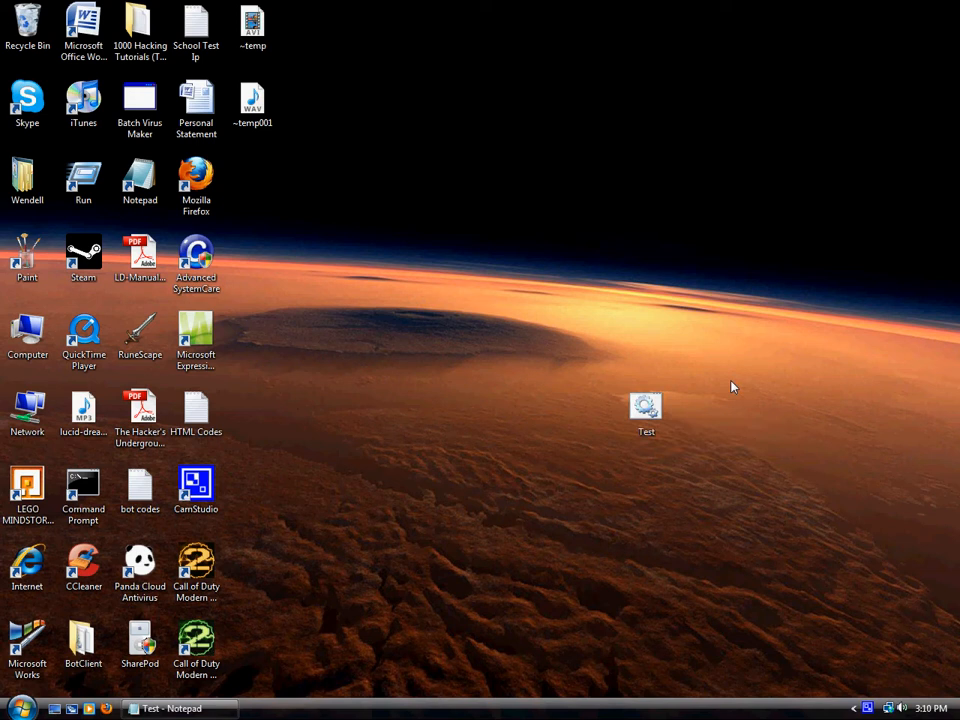
mouse_move(645, 410)
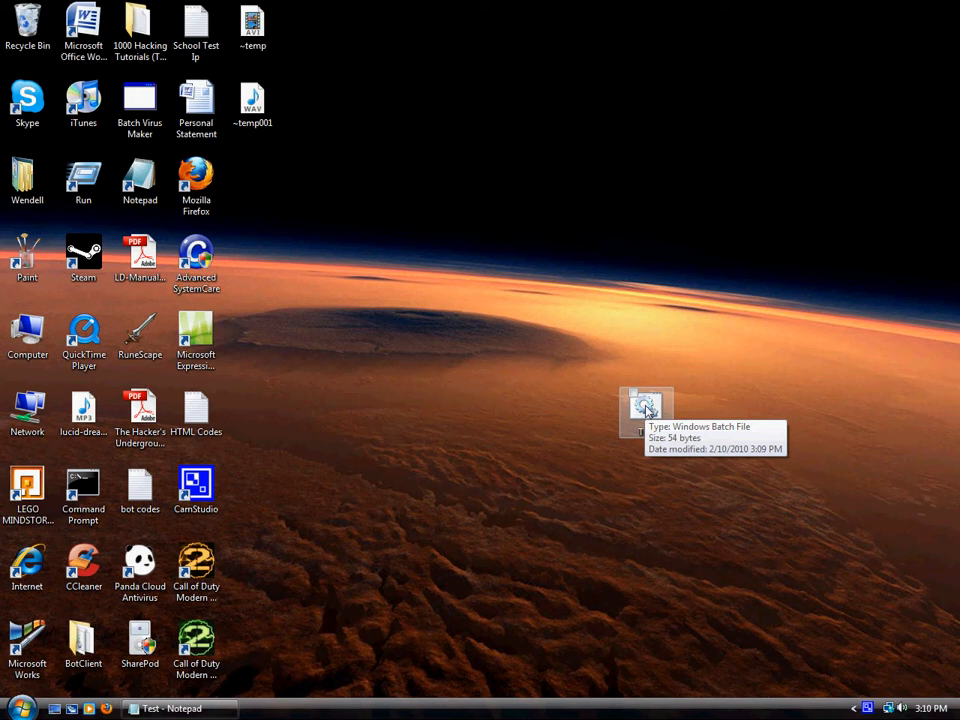
mouse_move(646, 407)
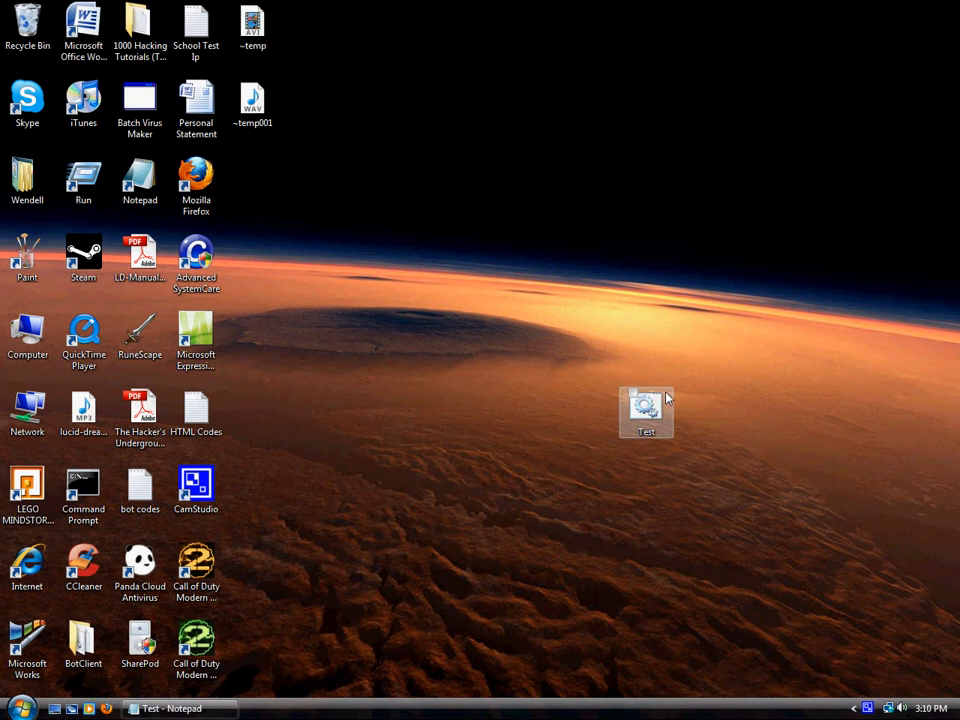
mouse_move(646, 410)
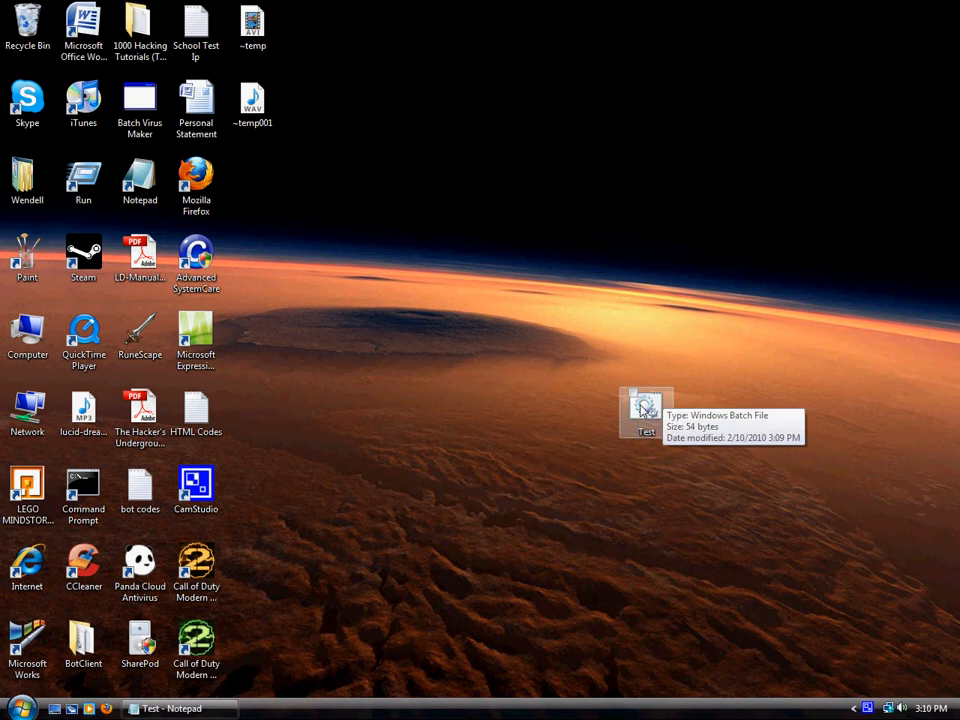